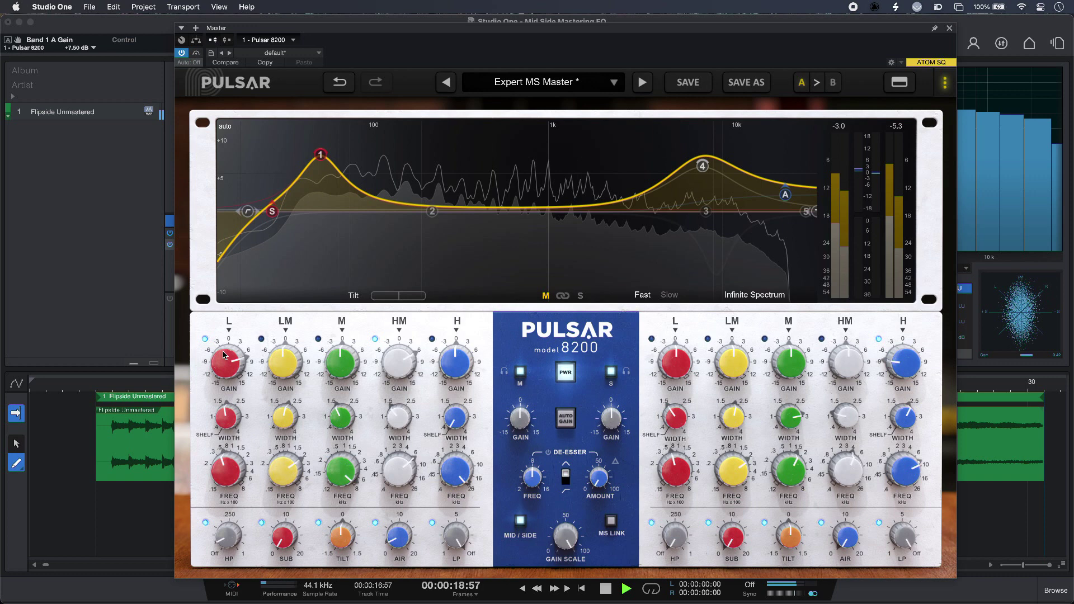
Sweep the mid L GAIN knob down to -1 dB, then settle the low boost near +8.5 dB
click(604, 587)
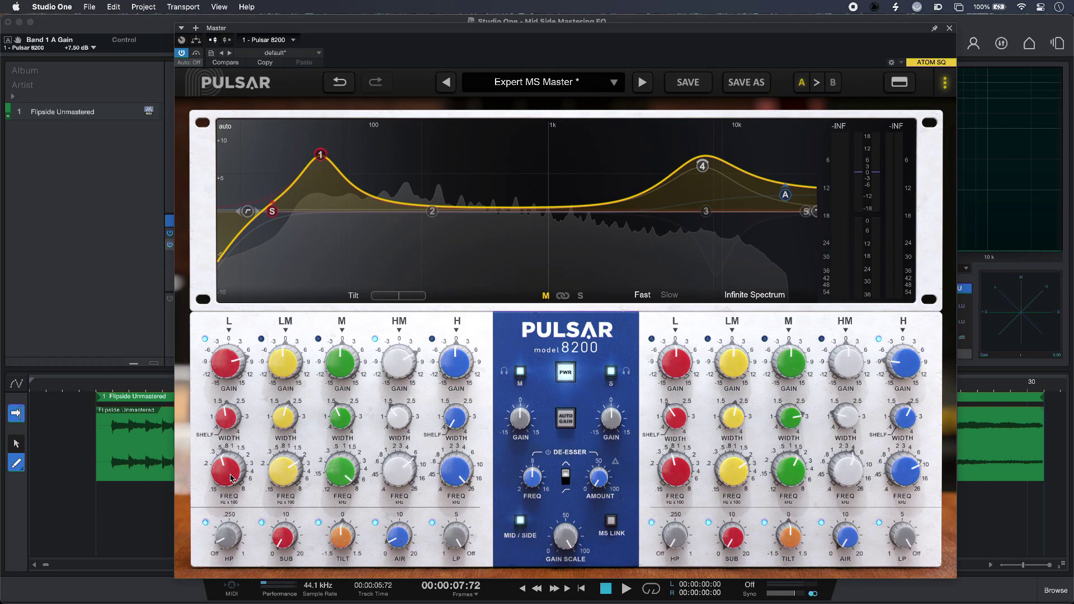
click(625, 587)
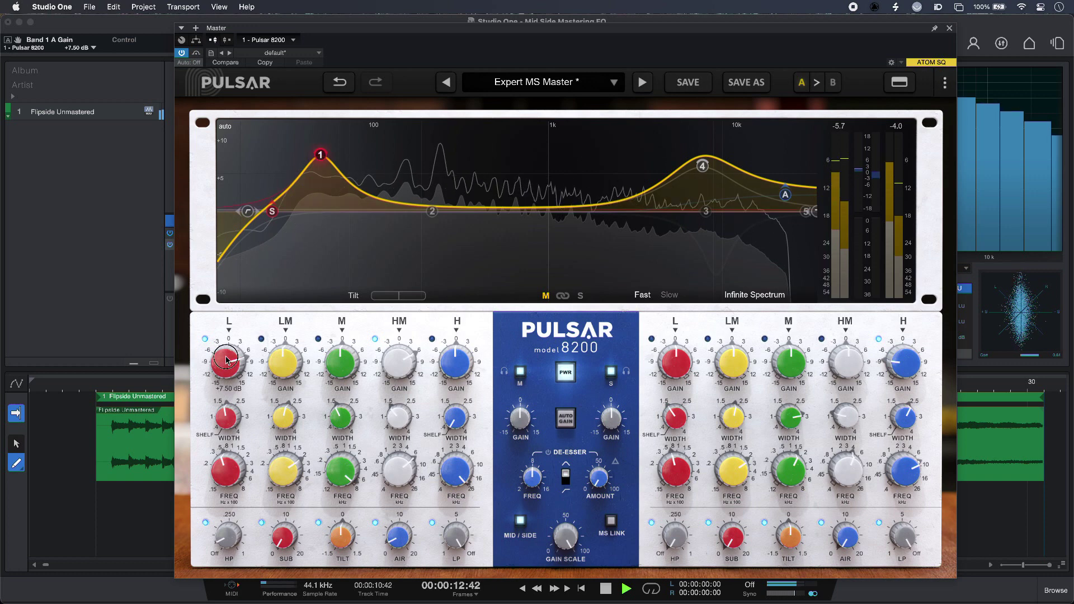
drag(228, 359, 228, 372)
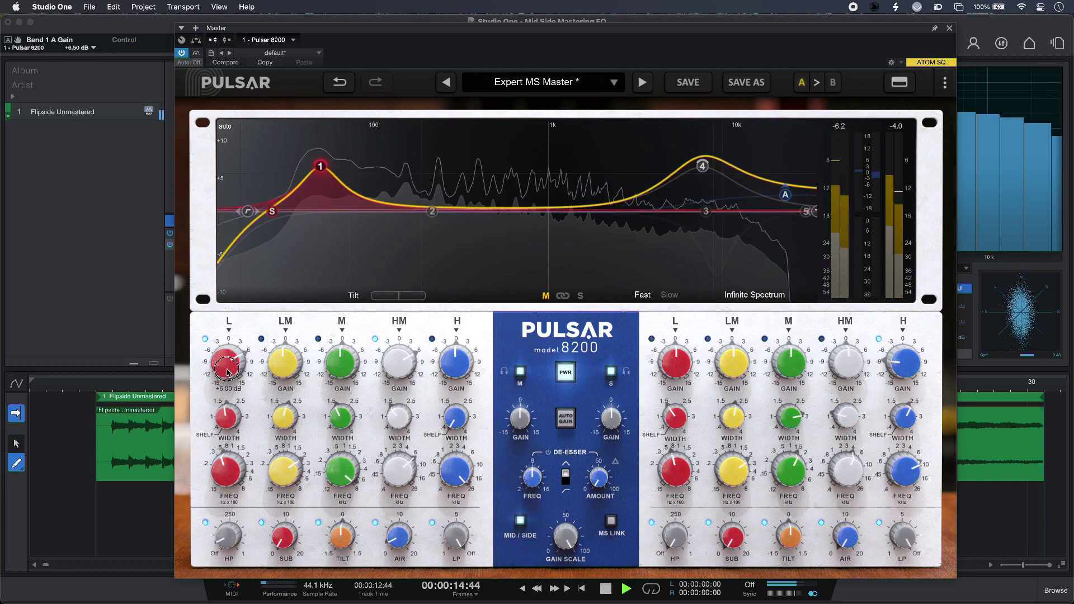
drag(229, 362, 228, 404)
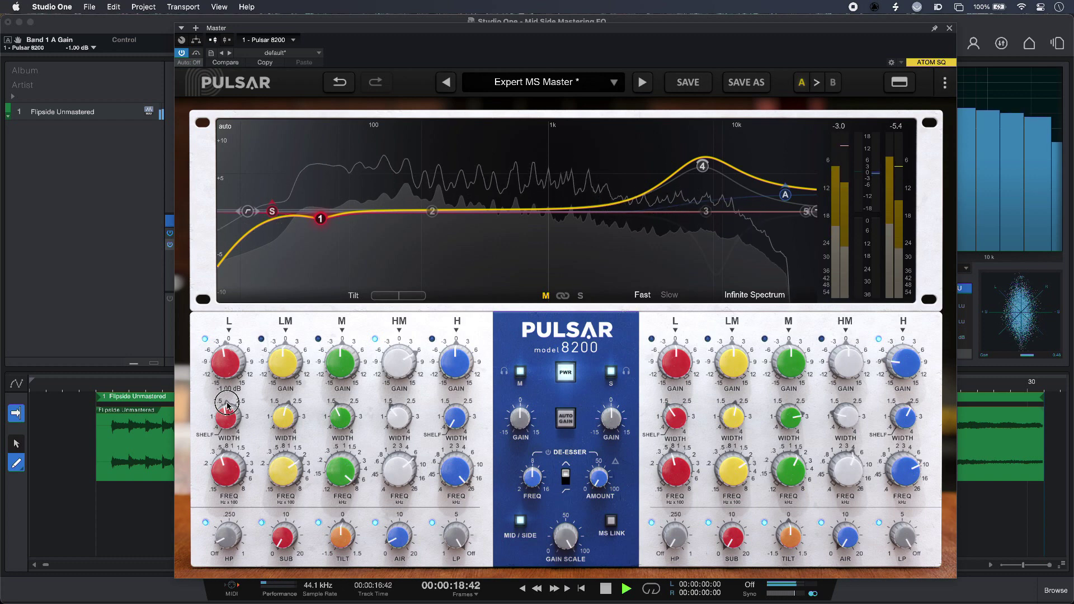
drag(229, 404, 229, 352)
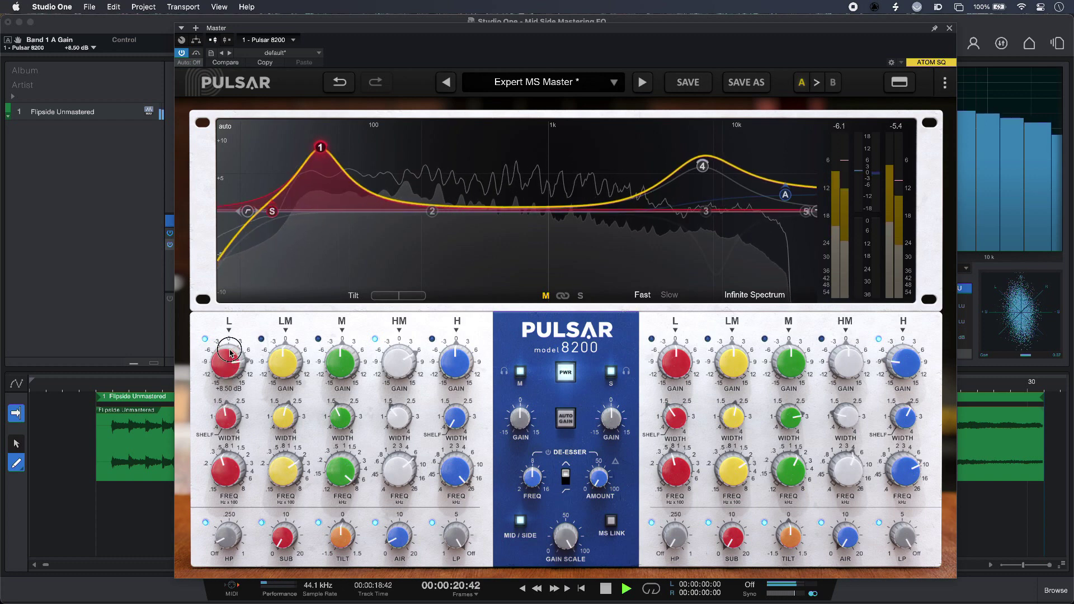
drag(228, 356, 229, 349)
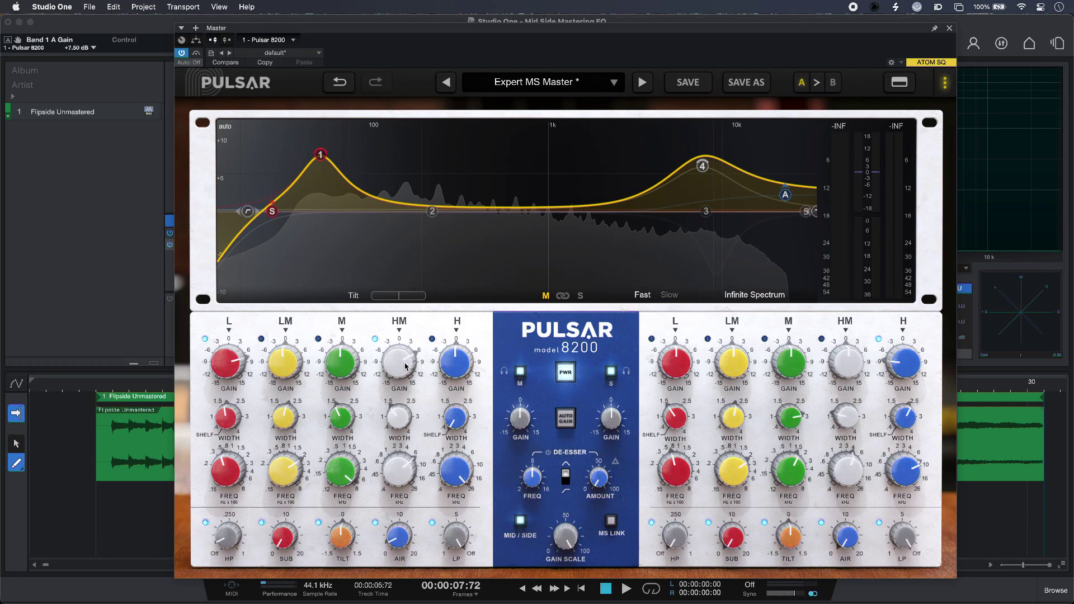
Sweep the mid HM GAIN knob from -6.5 dB up to a presence boost of about +6 dB
drag(399, 362, 398, 422)
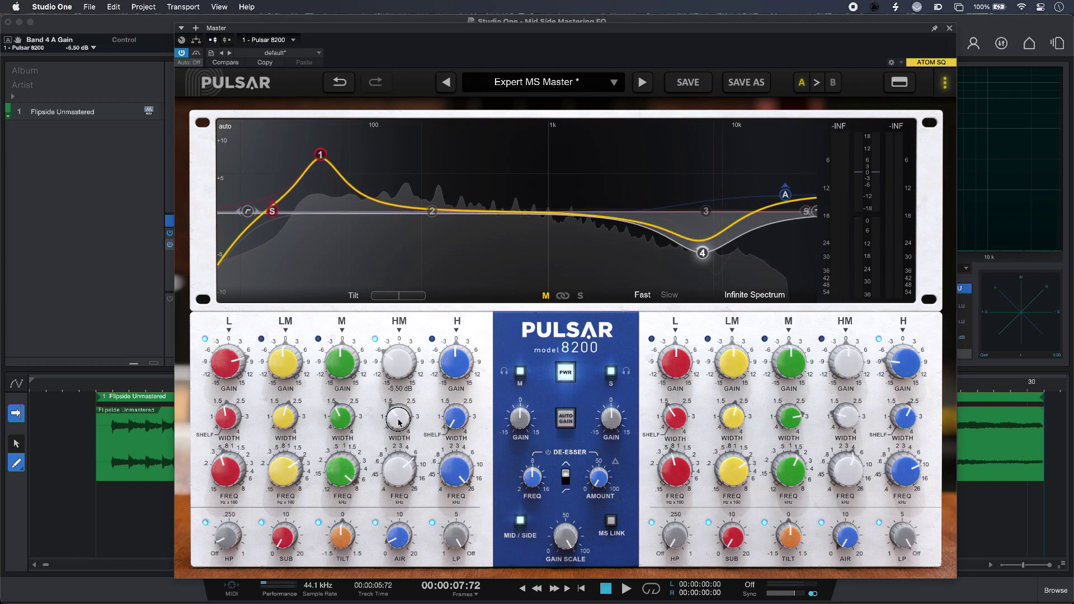
drag(398, 419, 399, 370)
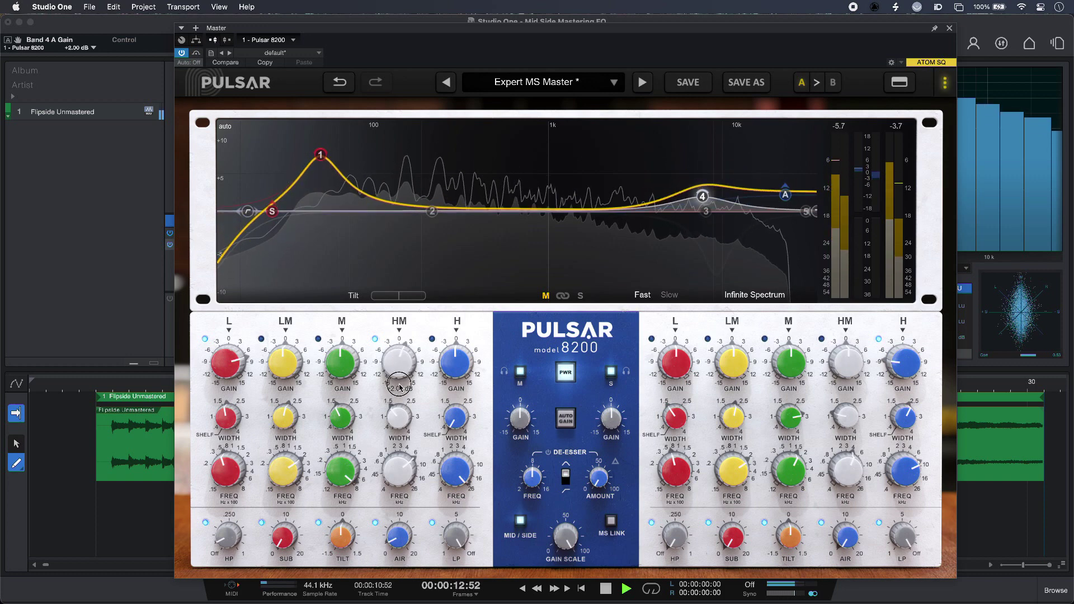
drag(398, 363, 398, 384)
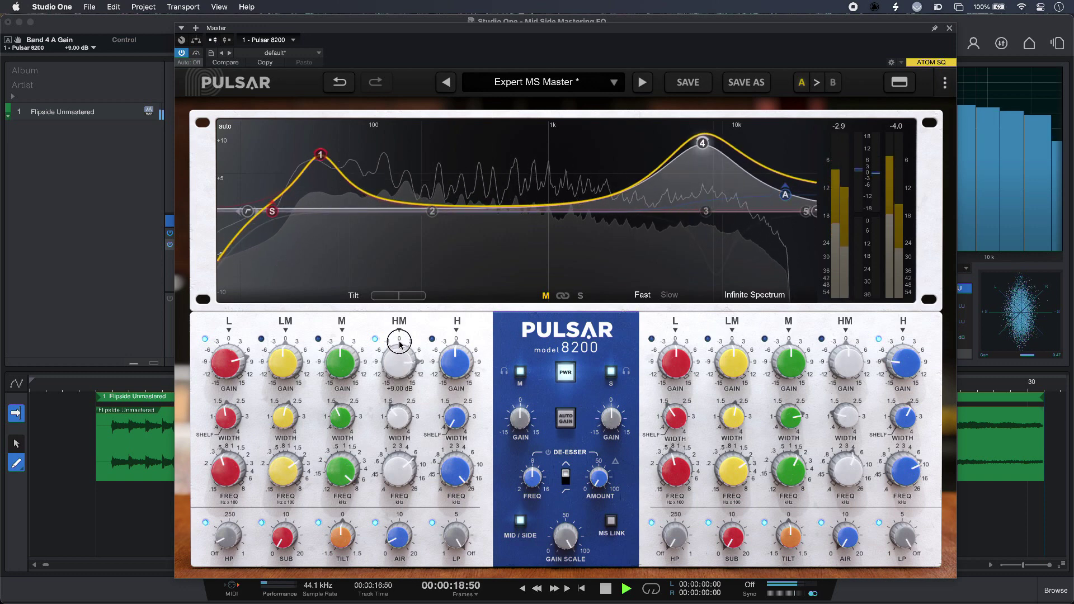
drag(399, 342, 399, 363)
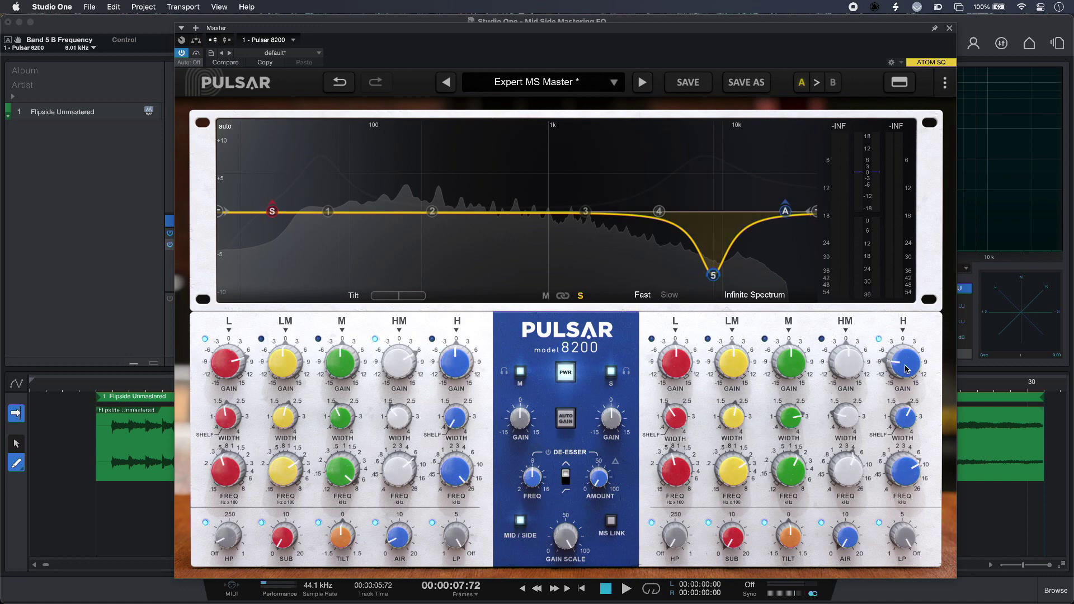
Lower the side H GAIN knob to -6 dB, then deepen the 8 kHz cut to -6.5 dB
click(625, 587)
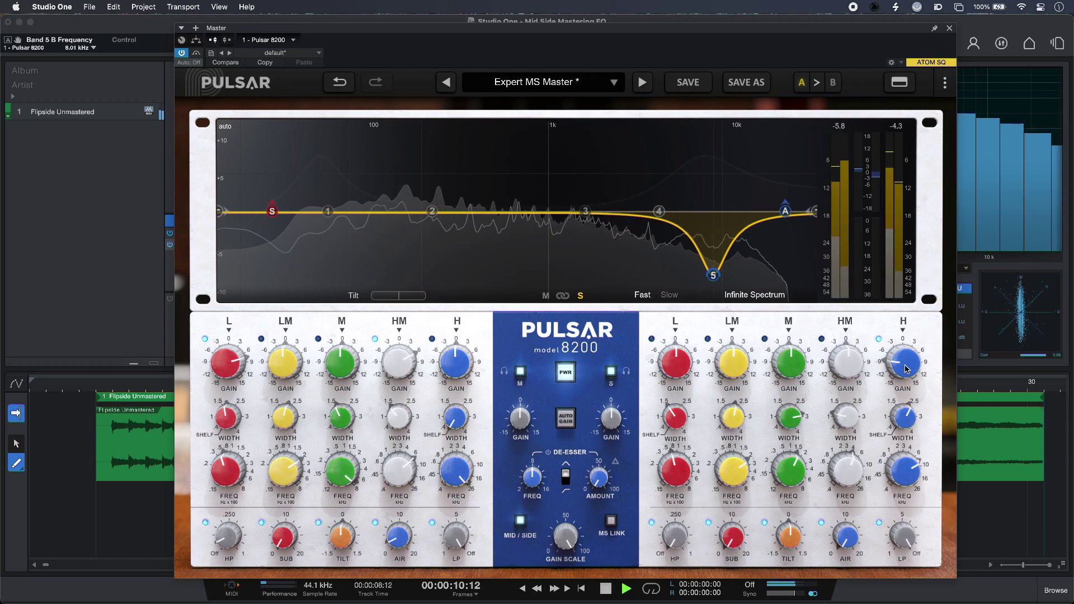
drag(904, 359, 904, 352)
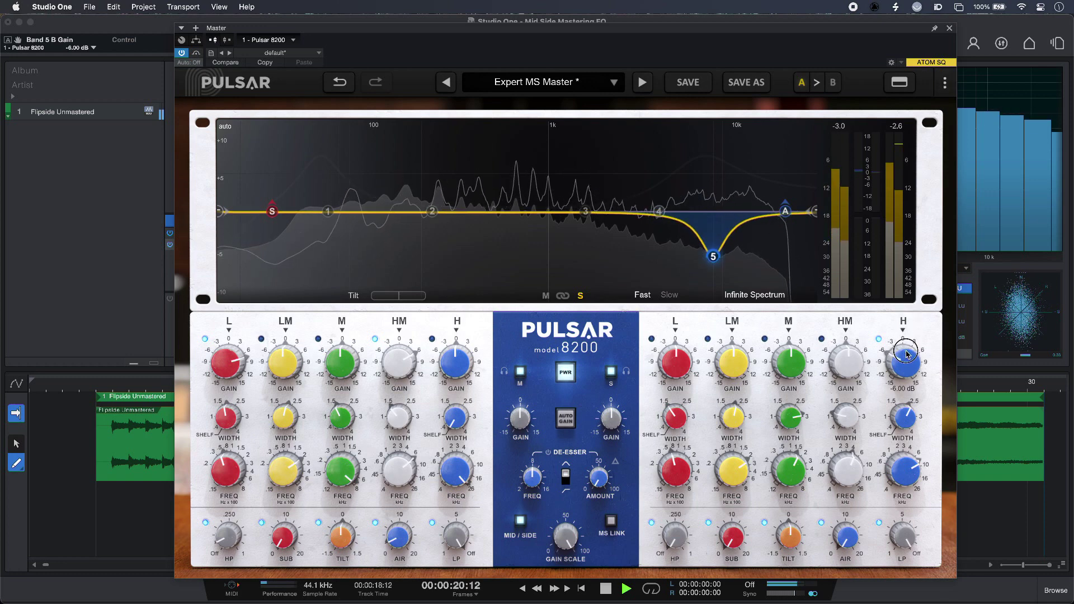
drag(904, 353, 904, 363)
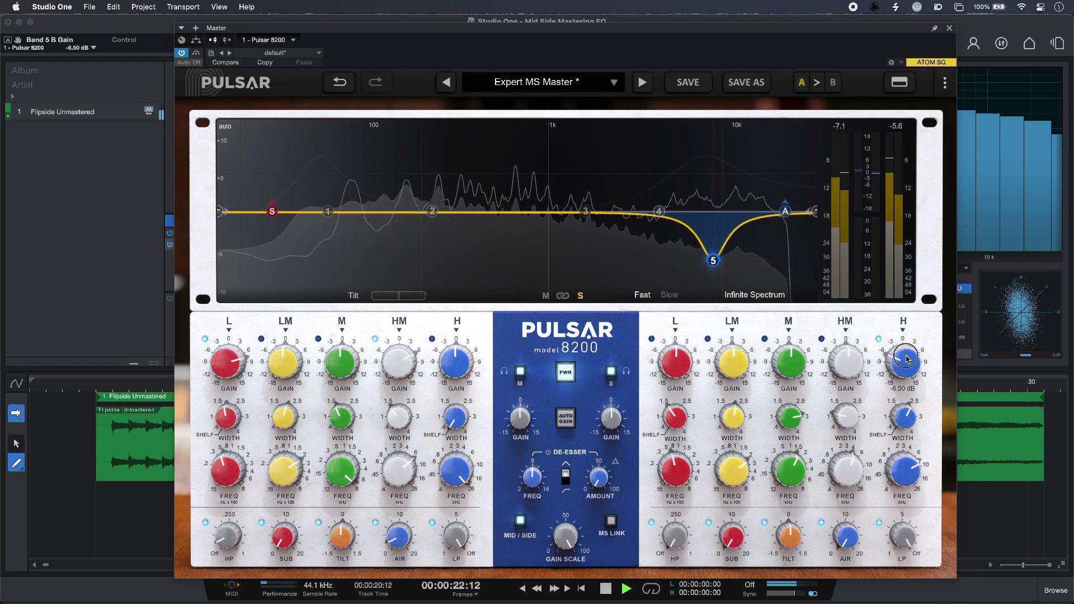
click(604, 587)
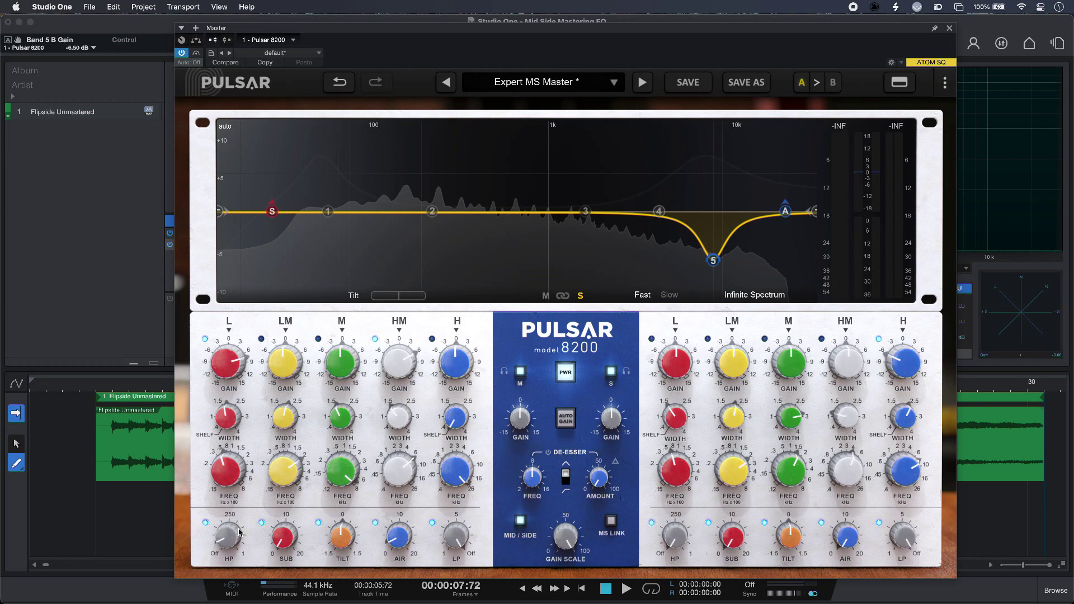
Raise the mid AIR knob and ease it back to about +2.7 dB of top-end lift
drag(228, 535, 228, 527)
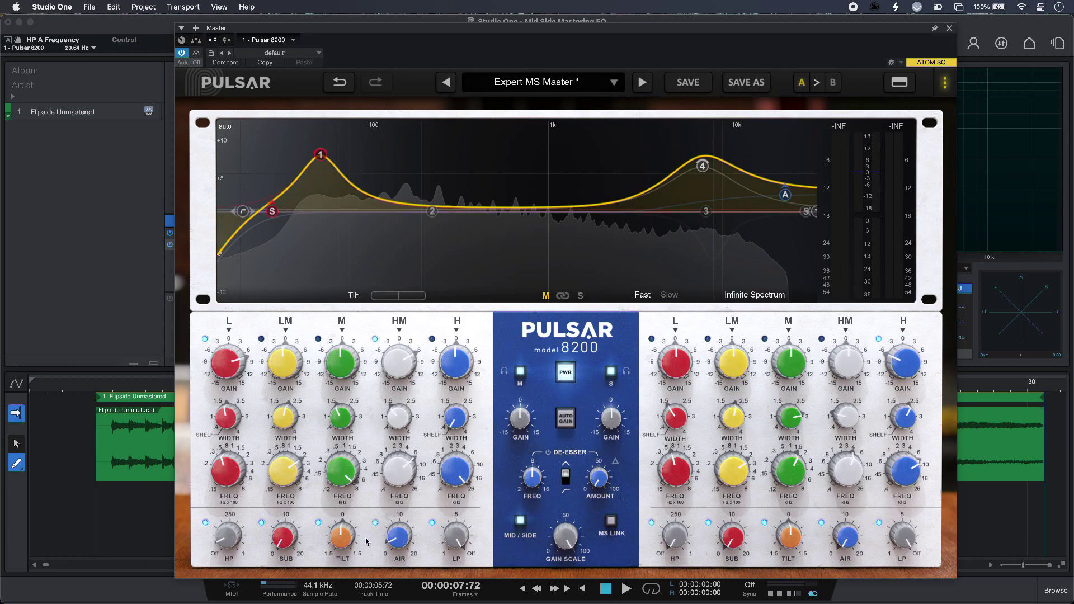
drag(398, 535, 404, 521)
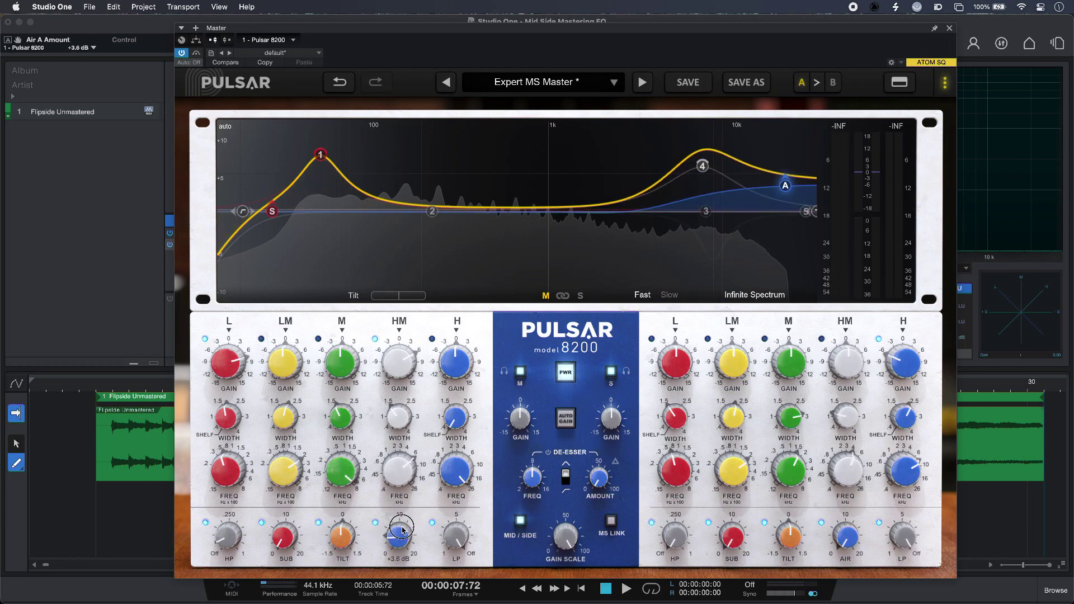
drag(400, 530, 399, 542)
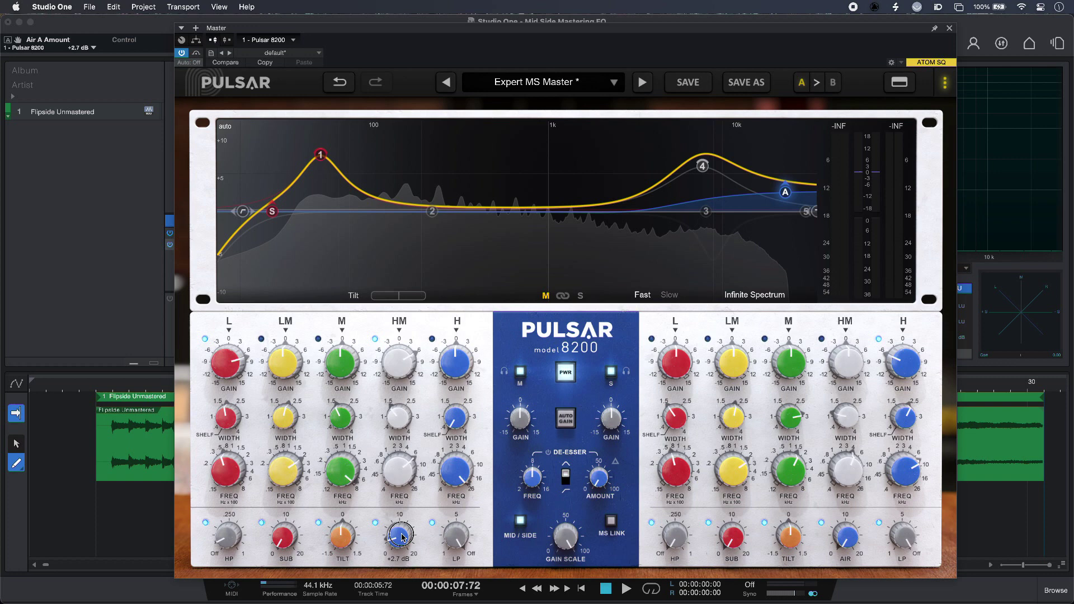
drag(399, 535, 400, 541)
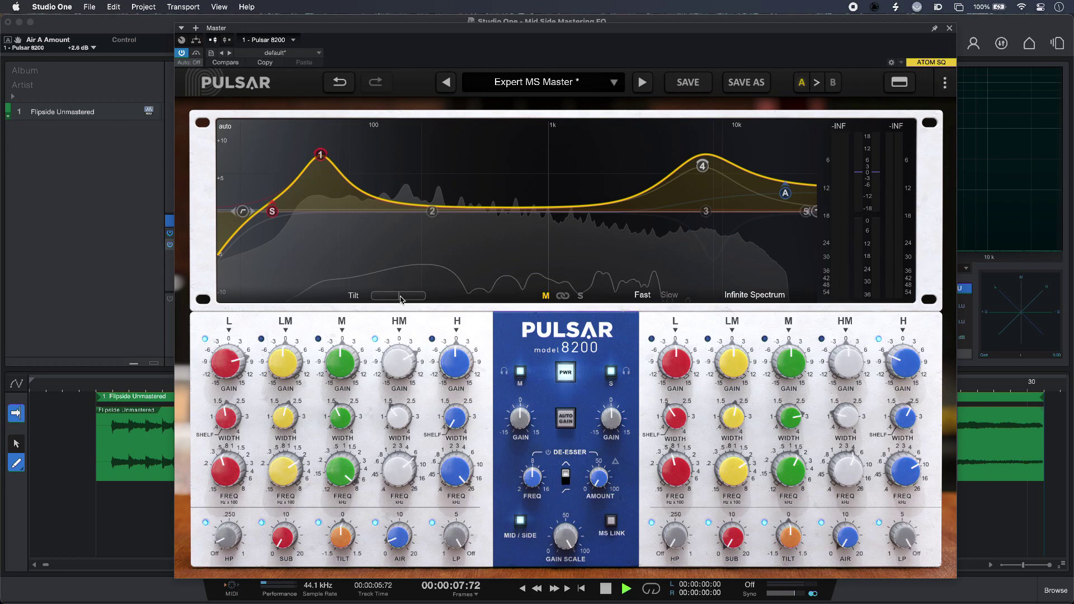
Nudge the Tilt slider darker, then brighter to land near +0.4 dB/oct
drag(399, 295, 389, 295)
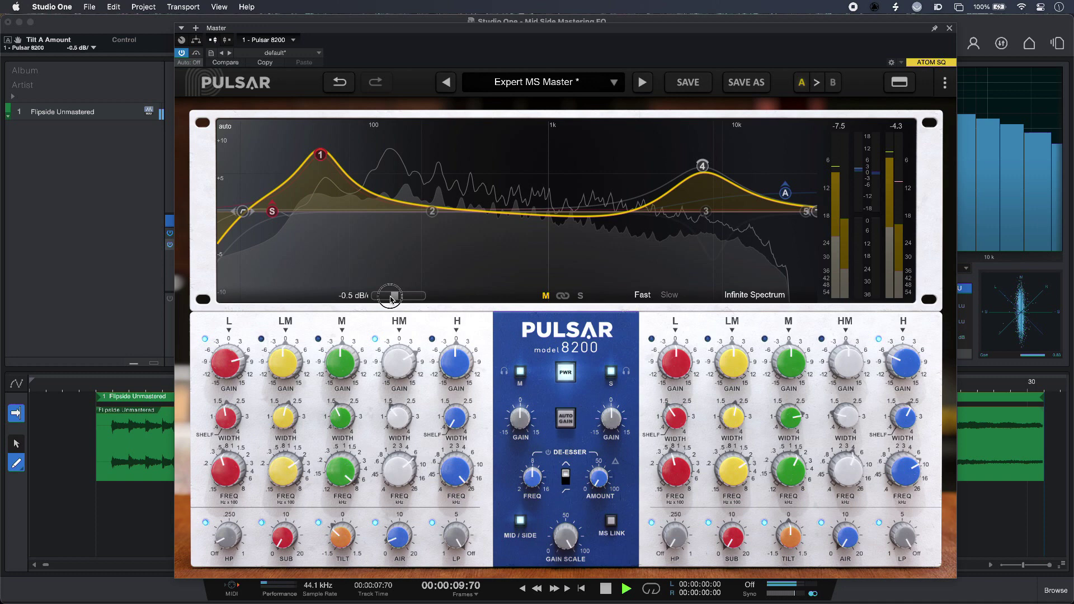
drag(390, 296, 382, 295)
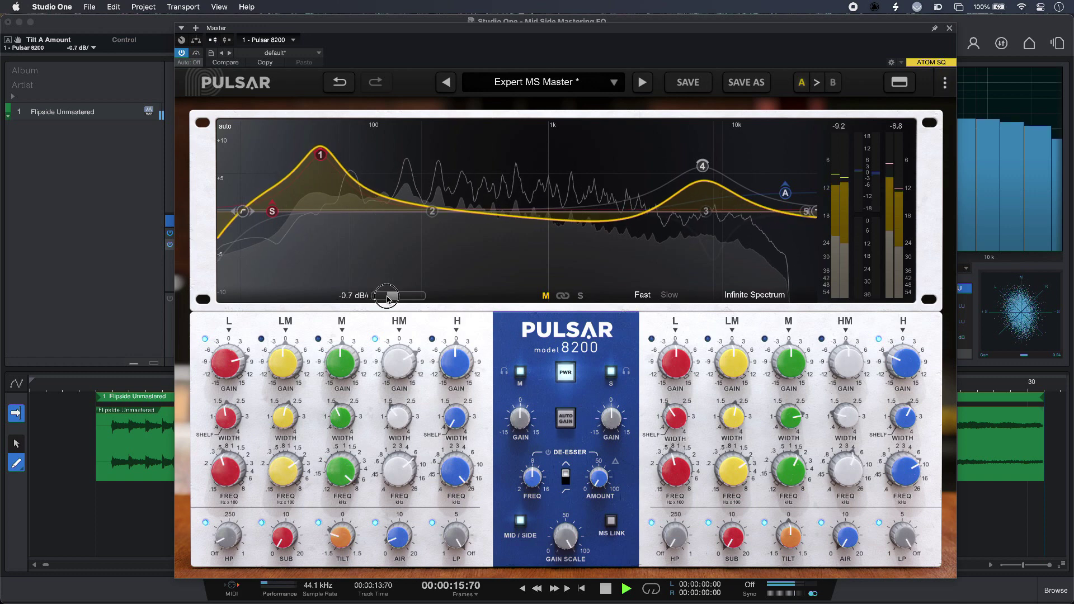
drag(383, 295, 408, 296)
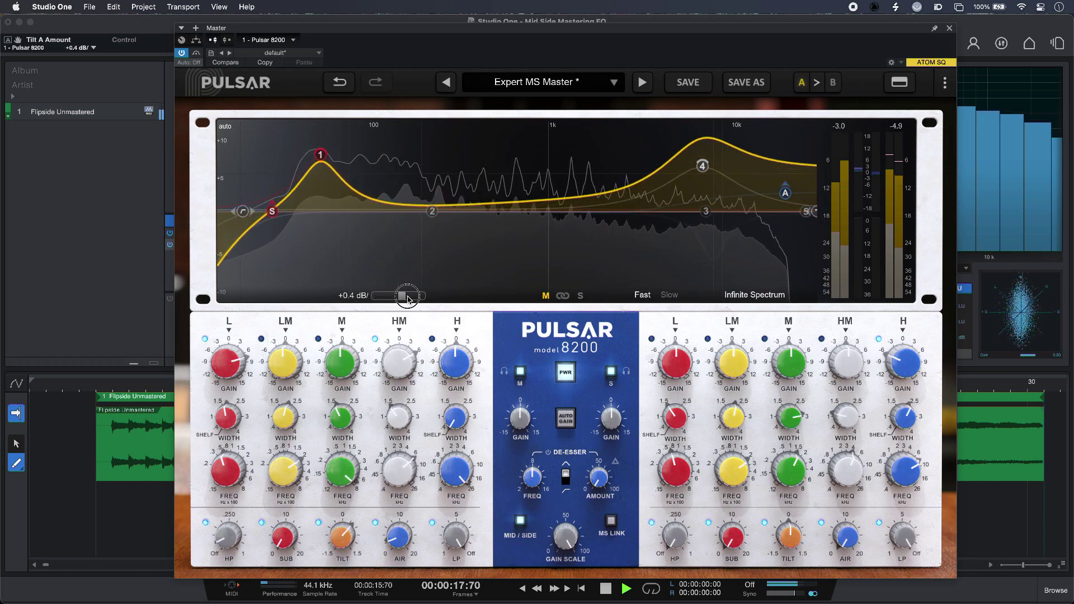